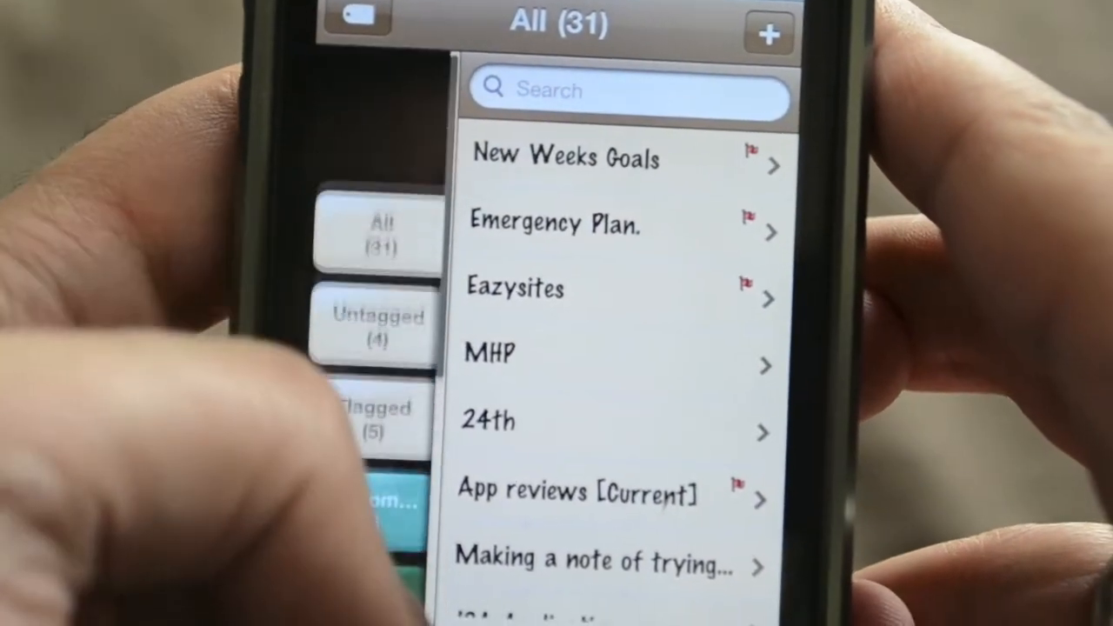
scroll(down, 3)
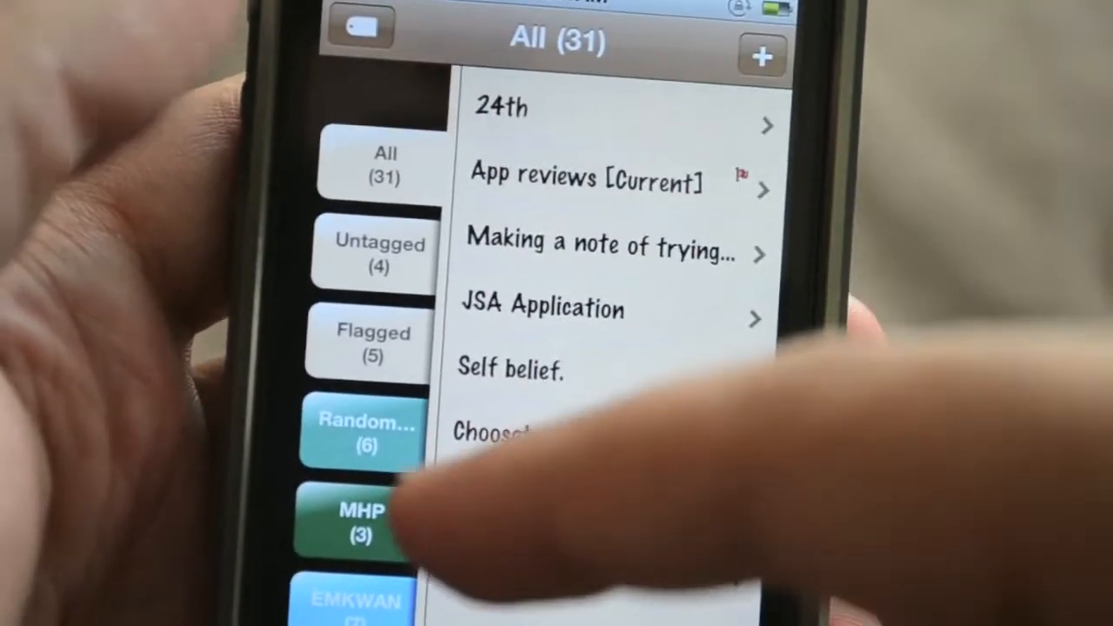
scroll(down, 3)
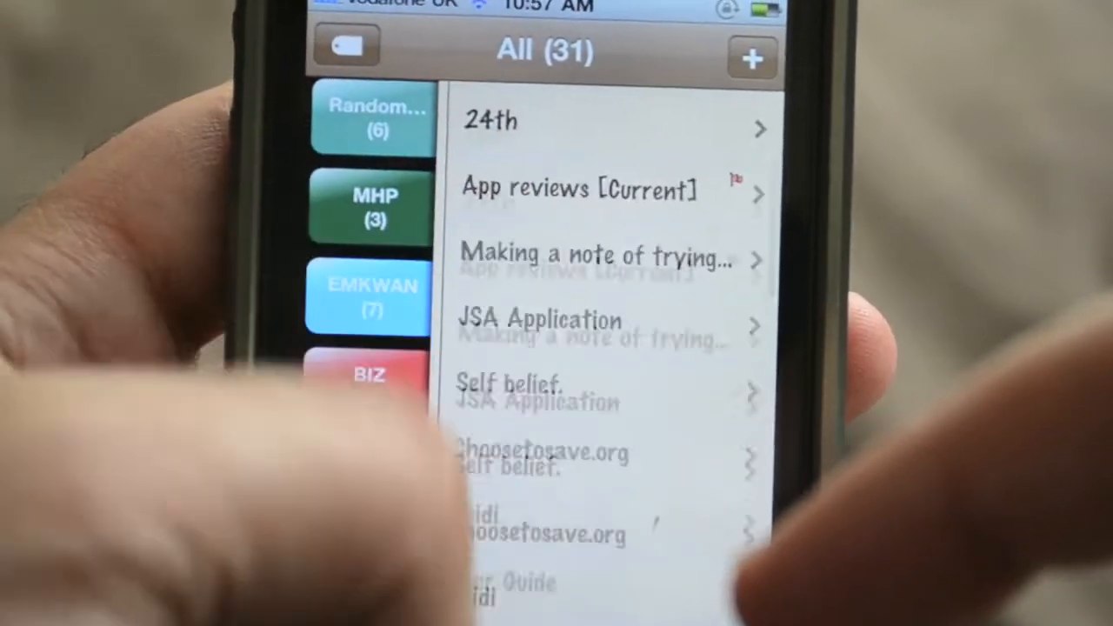
scroll(down, 3)
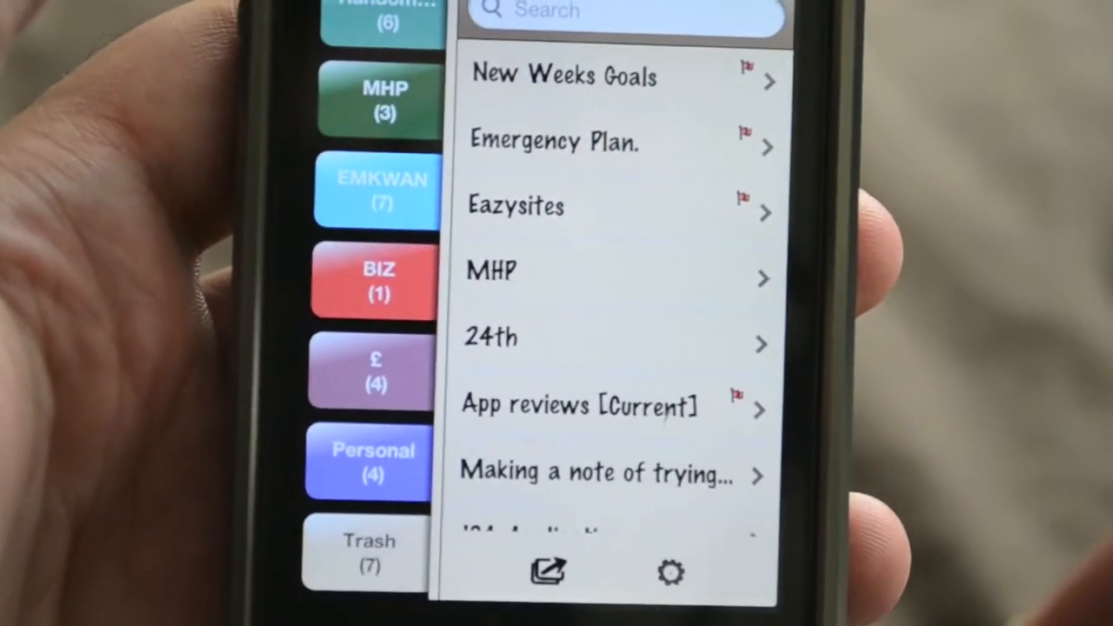
scroll(up, 3)
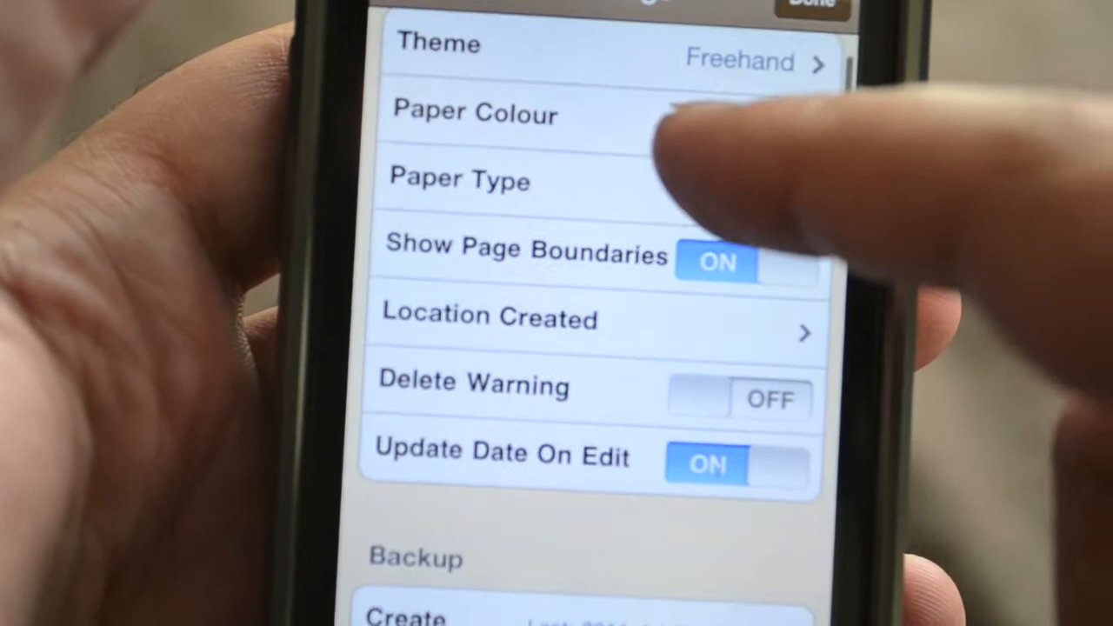
scroll(down, 3)
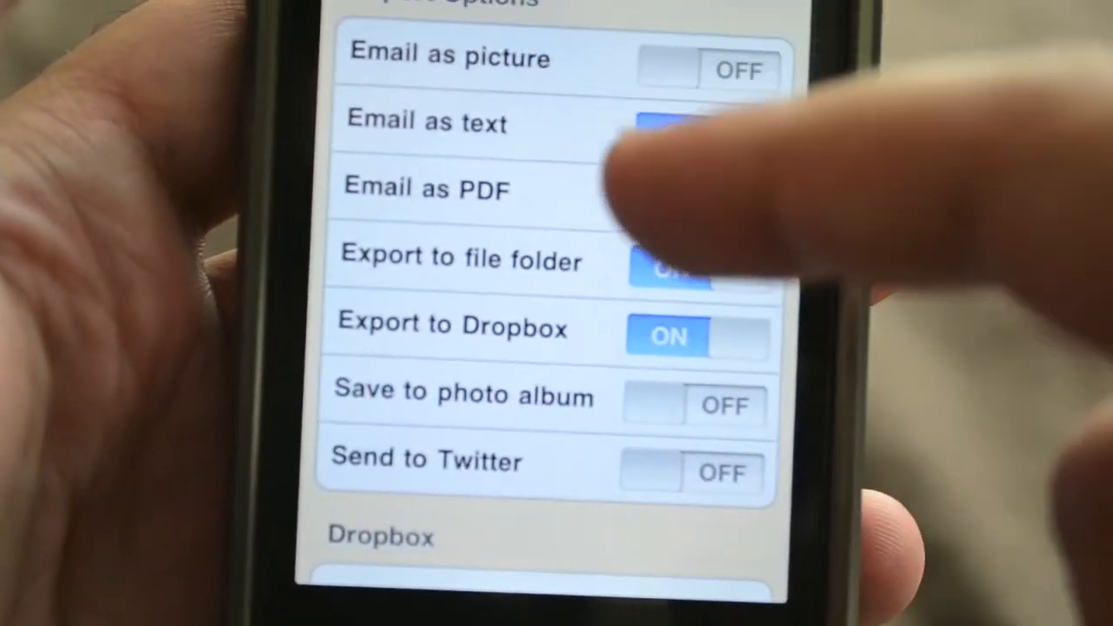
scroll(down, 3)
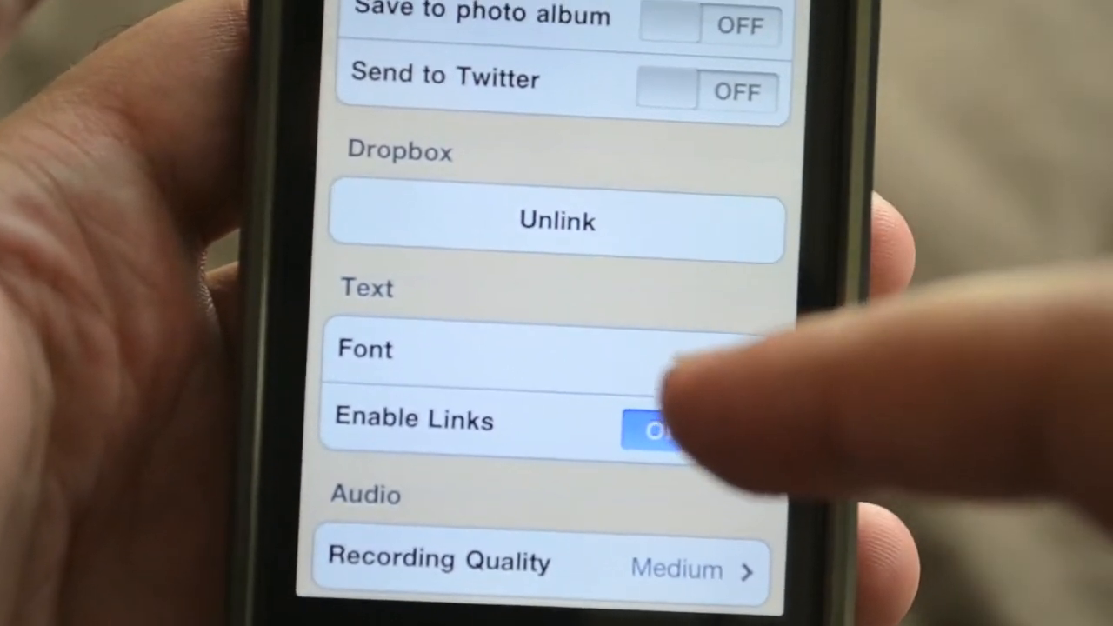
scroll(up, 3)
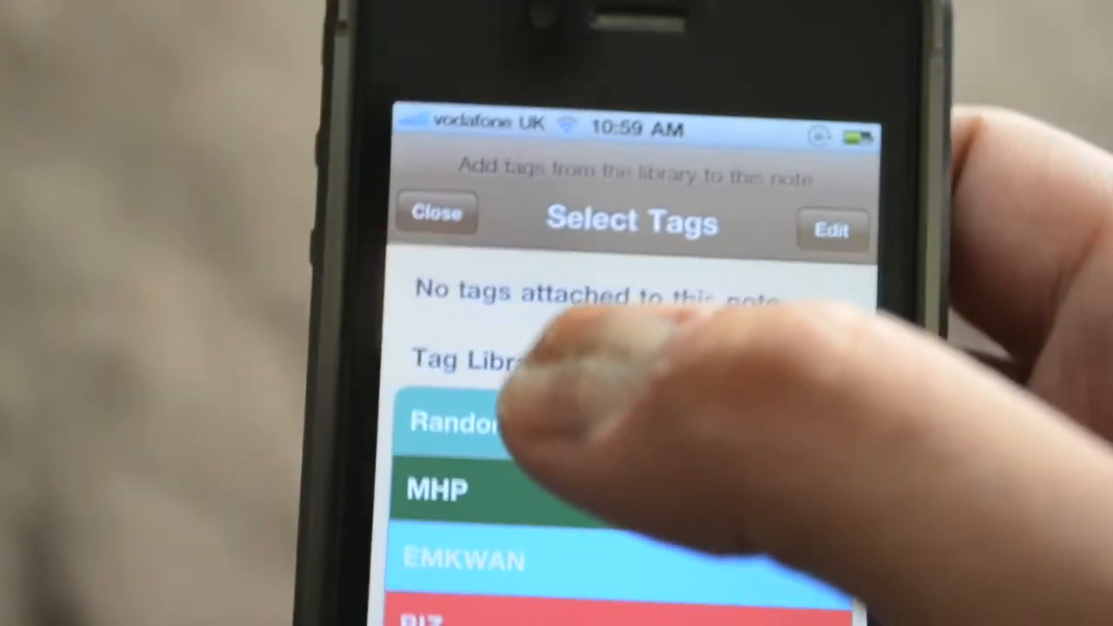
scroll(down, 3)
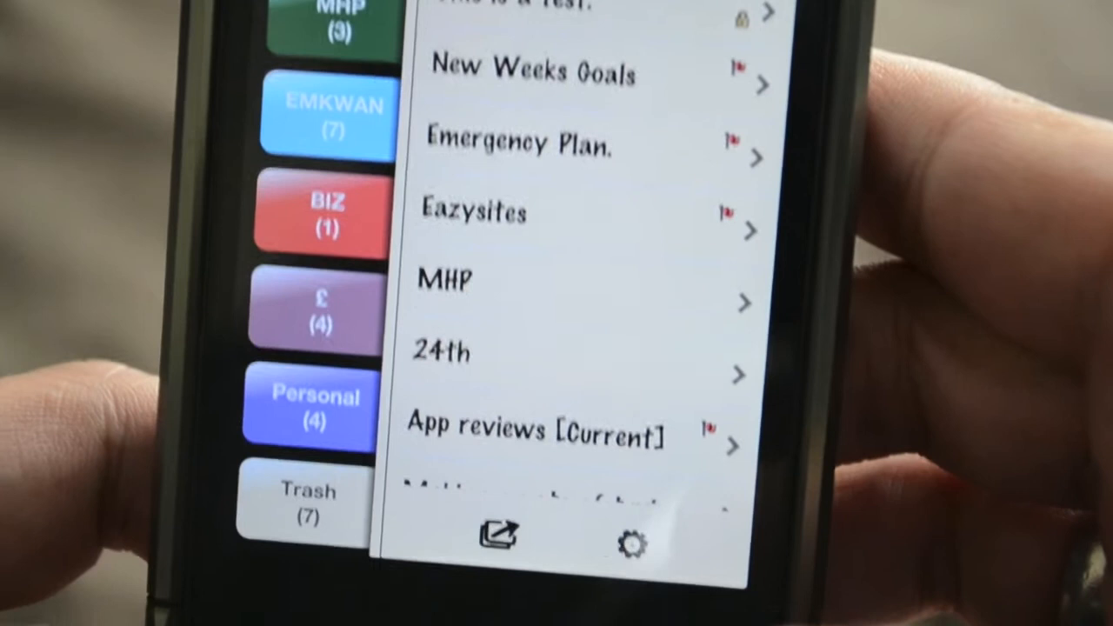
scroll(down, 3)
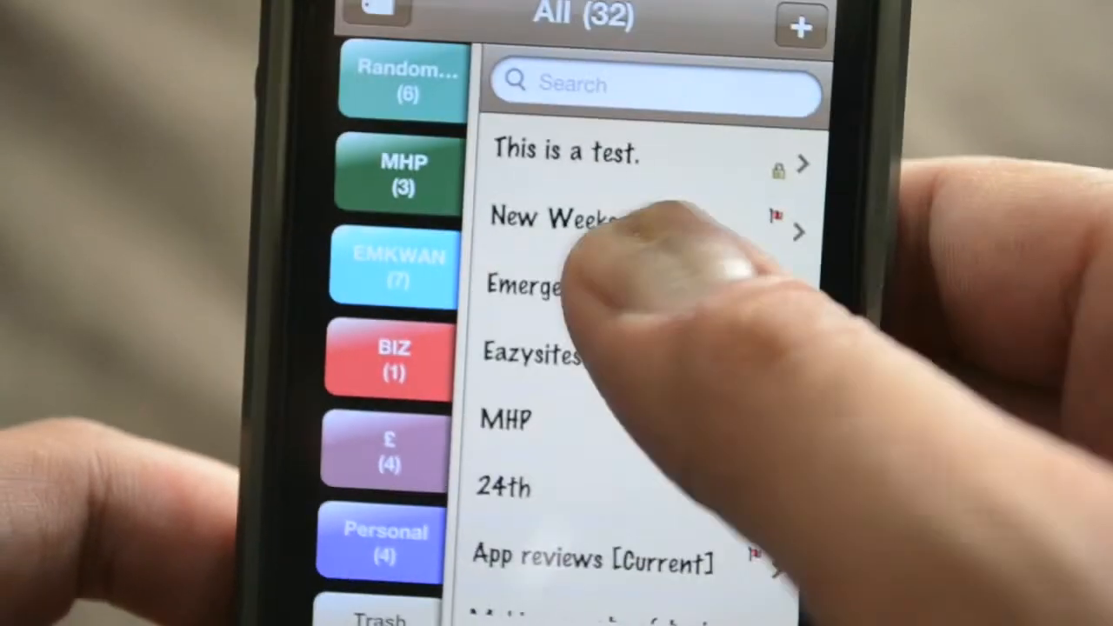
scroll(up, 3)
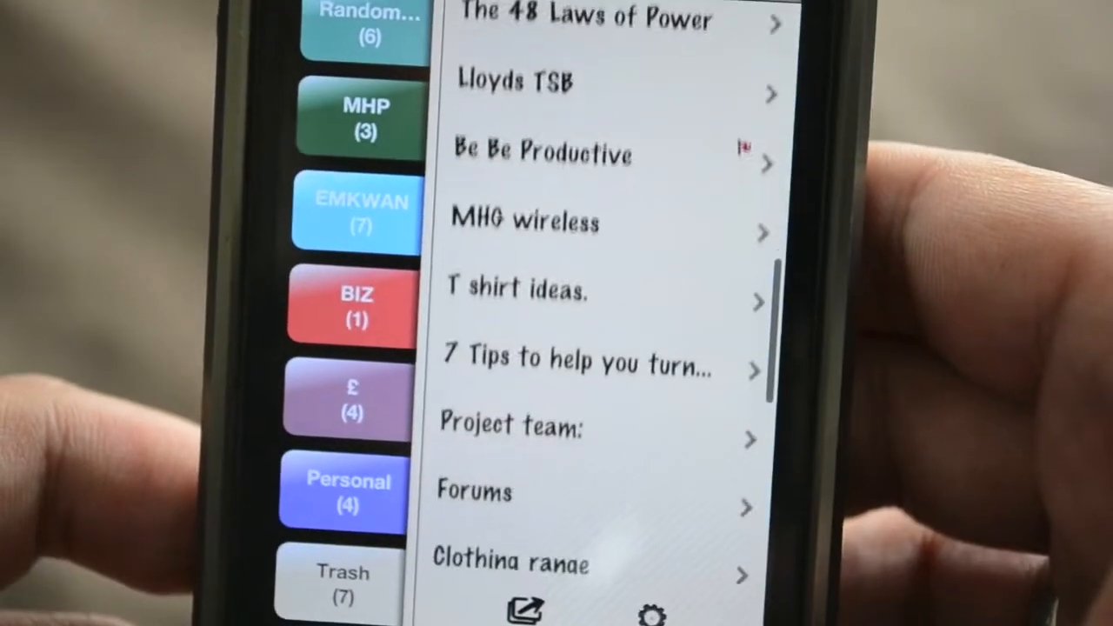